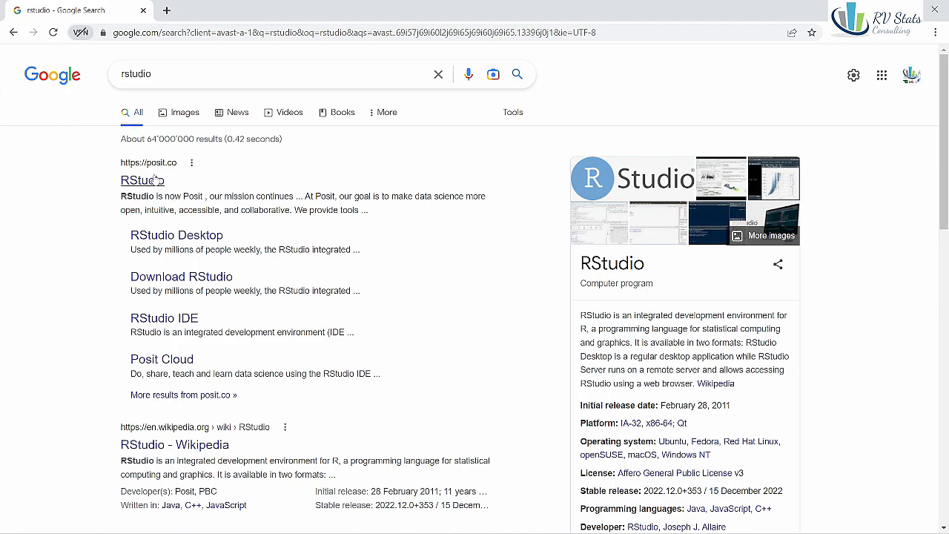
Step: Open the posit.co RStudio result from the Google search to reach the Posit homepage
left_click(141, 180)
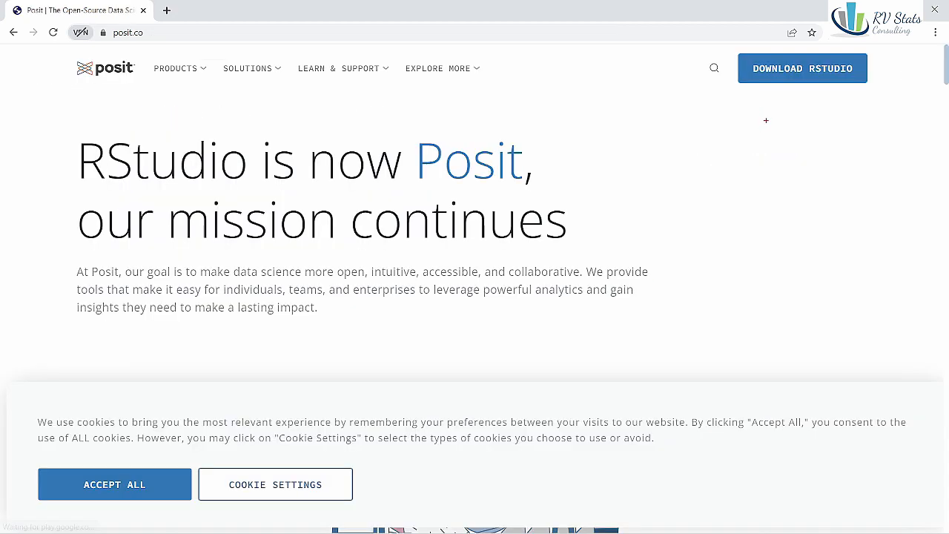
mouse_move(726, 172)
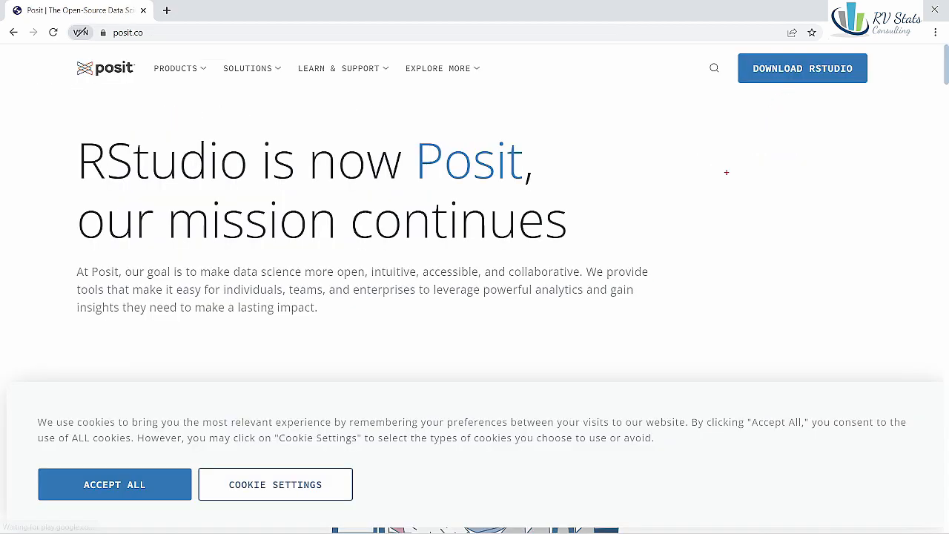
left_click_drag(726, 172, 779, 97)
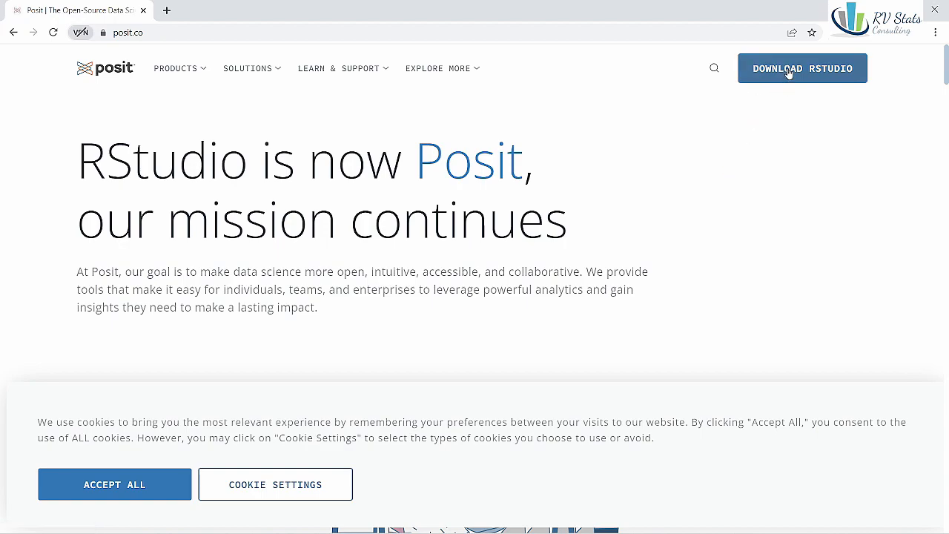
Step: Open Download RStudio from the Posit header and scroll through the RStudio Desktop page
left_click(802, 68)
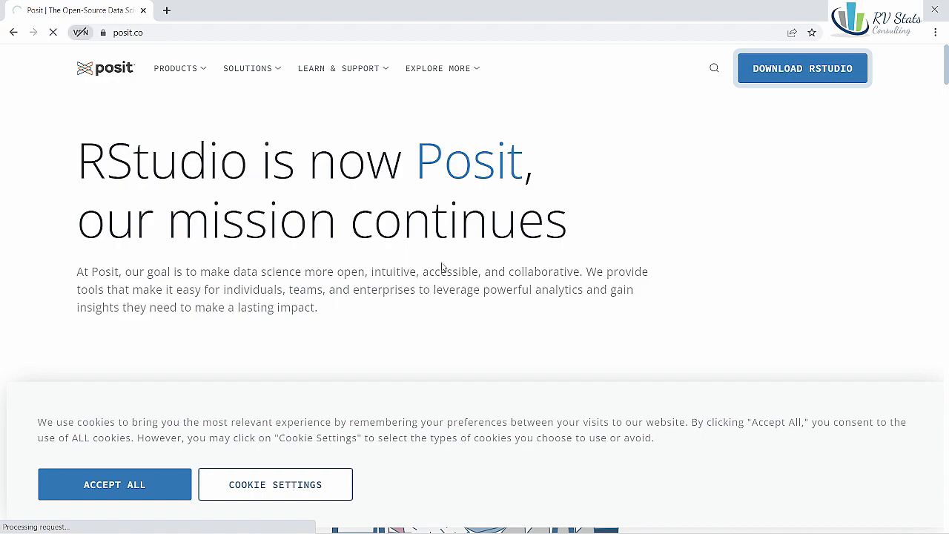
left_click(801, 67)
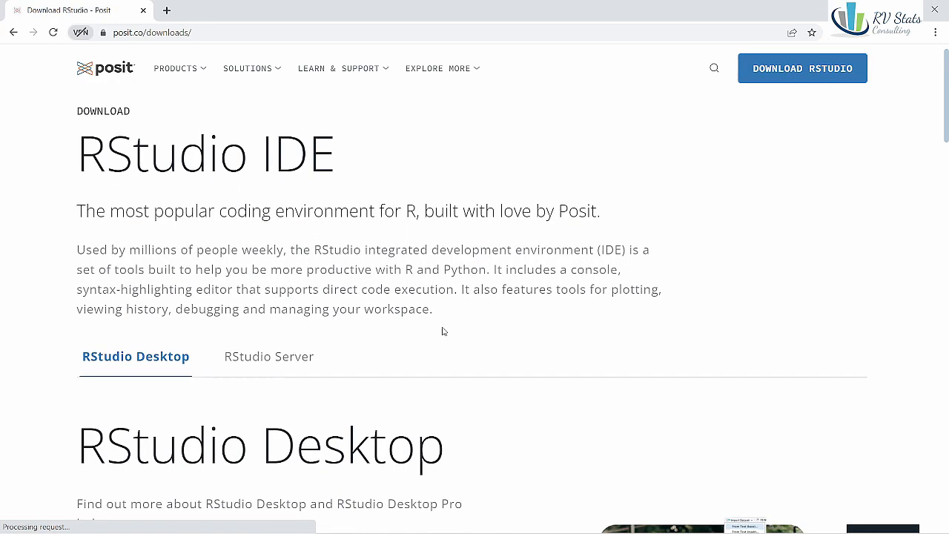
scroll("down", 3)
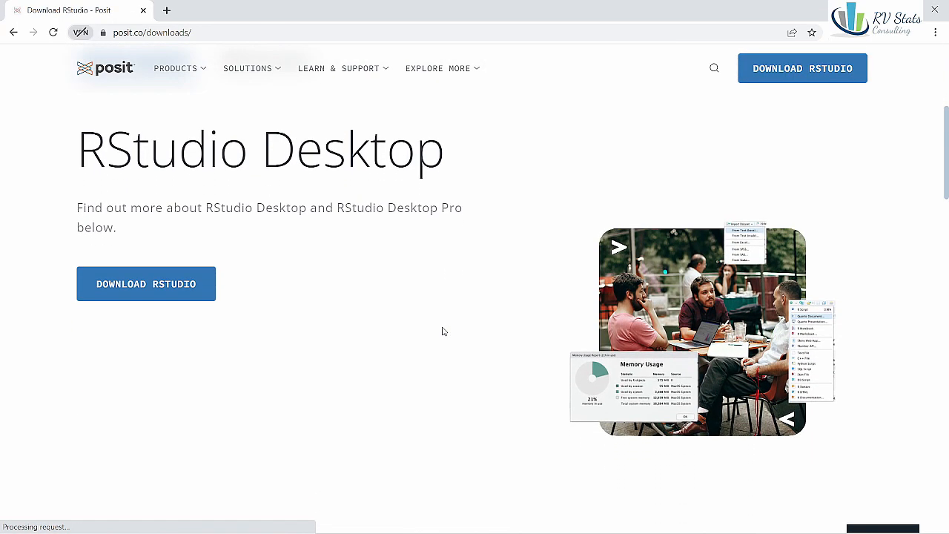
scroll("down", 3)
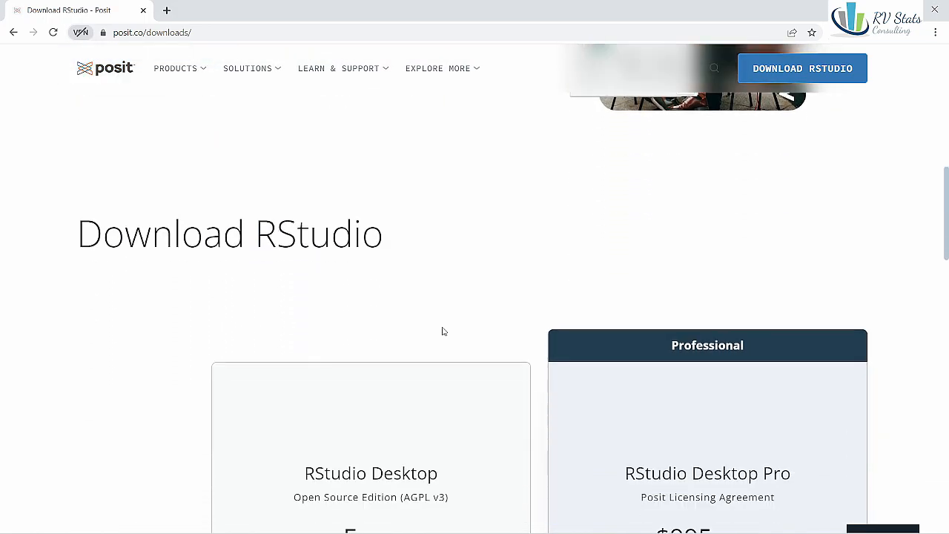
scroll("down", 3)
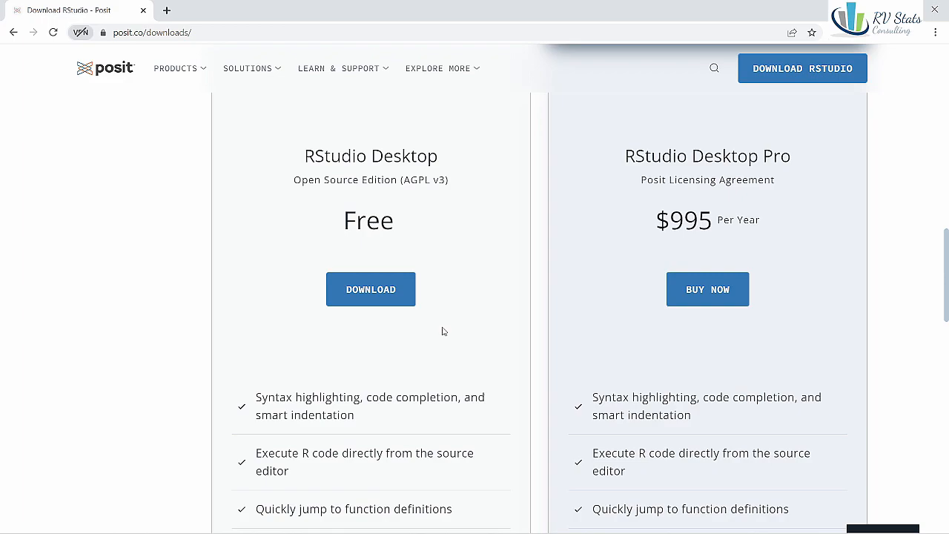
scroll("down", 3)
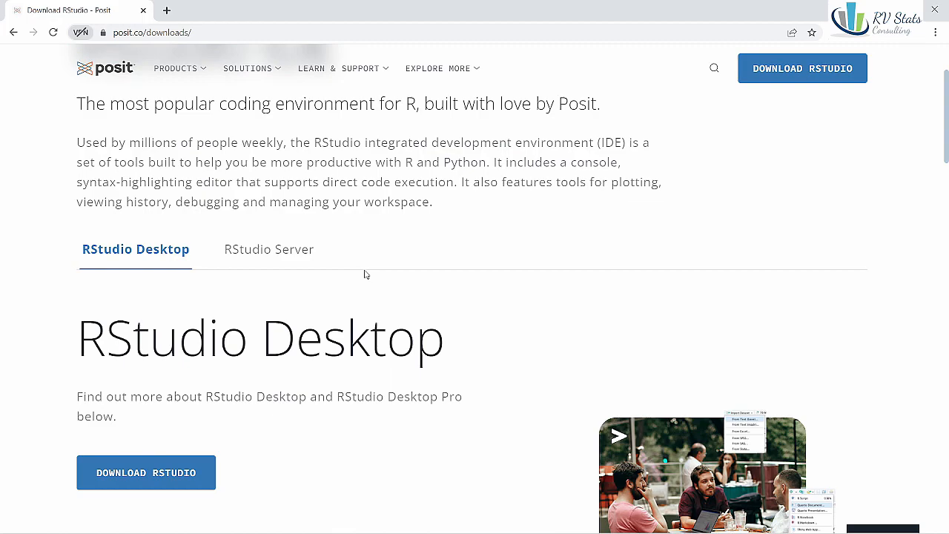
scroll("down", 3)
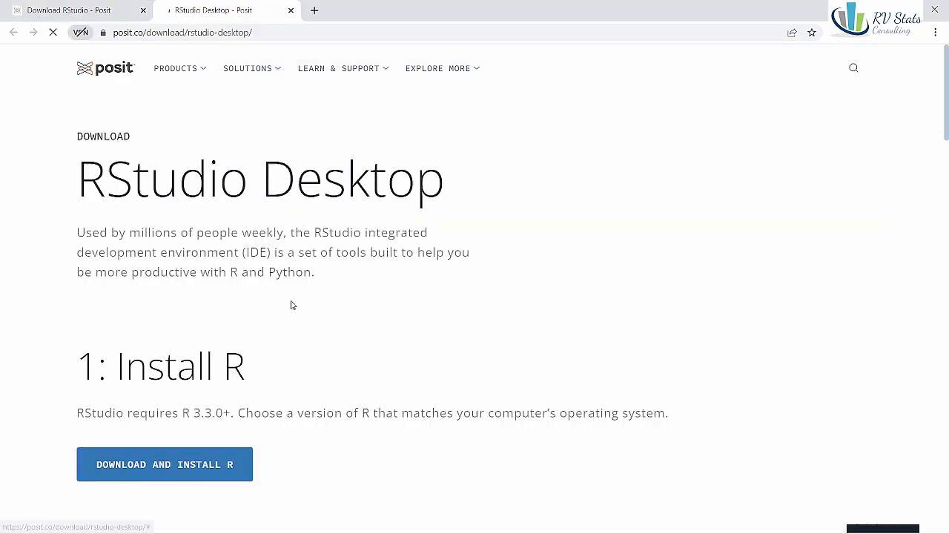
Step: Download the RStudio Desktop 2022.12.0 installer for Windows from '2: Install RStudio'
scroll("down", 3)
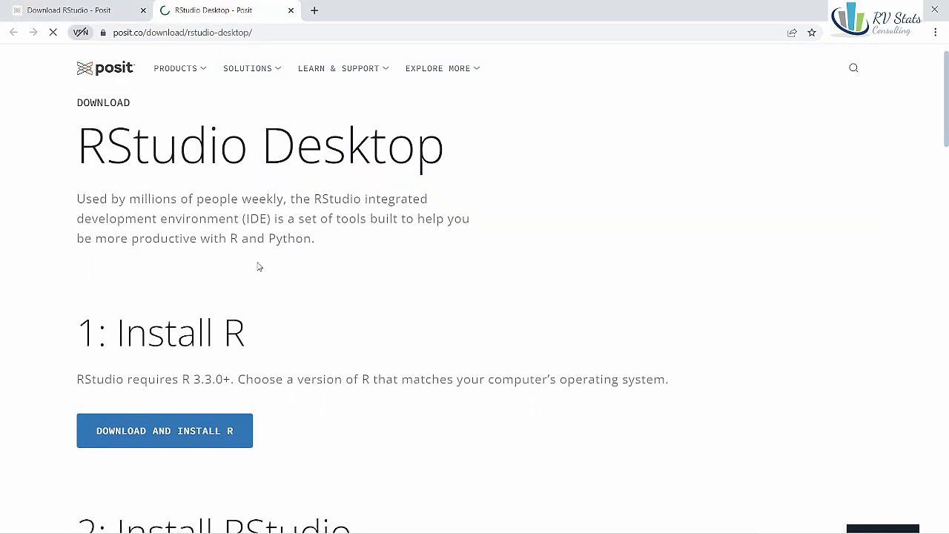
scroll("down", 3)
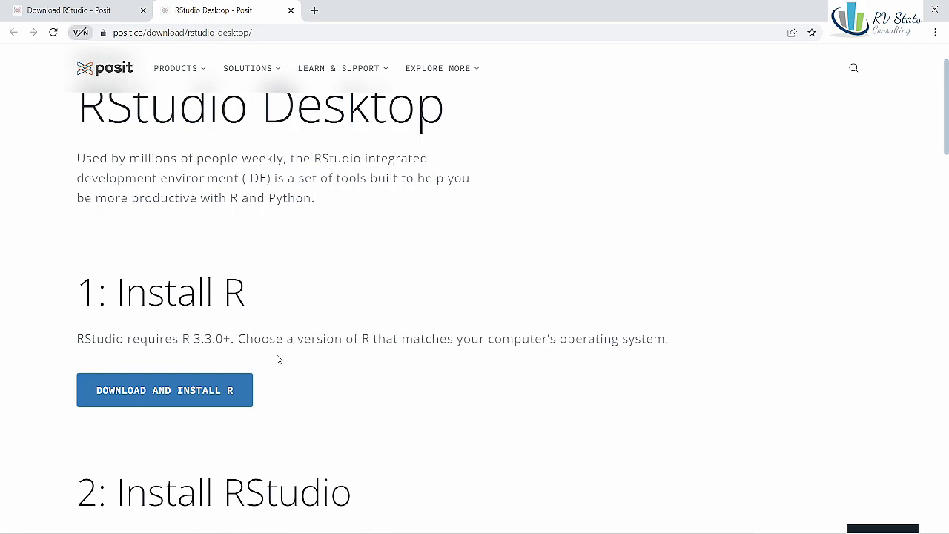
scroll("down", 3)
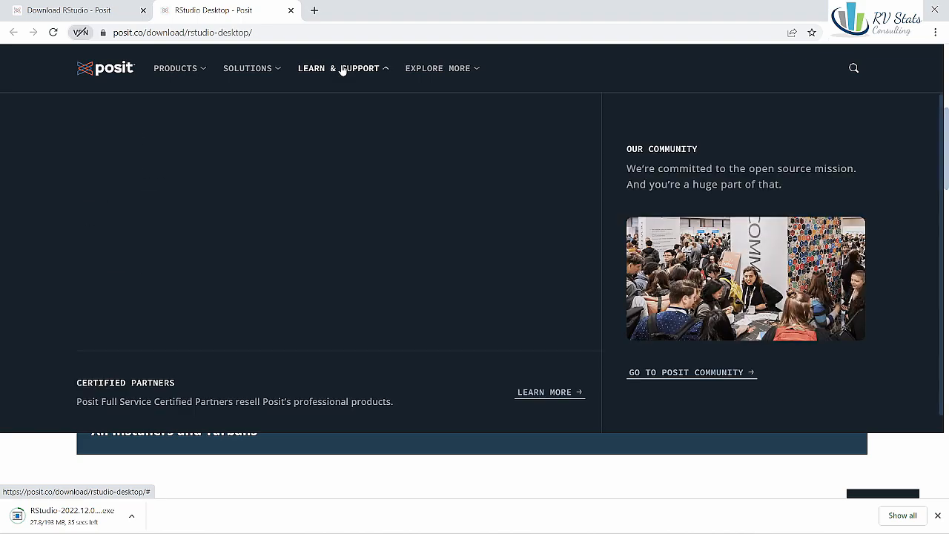
left_click(441, 68)
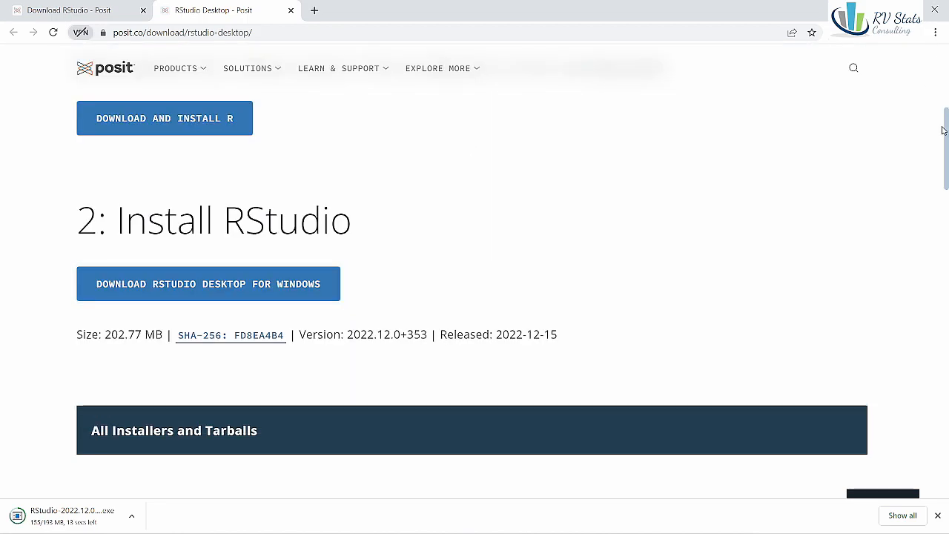
scroll("down", 3)
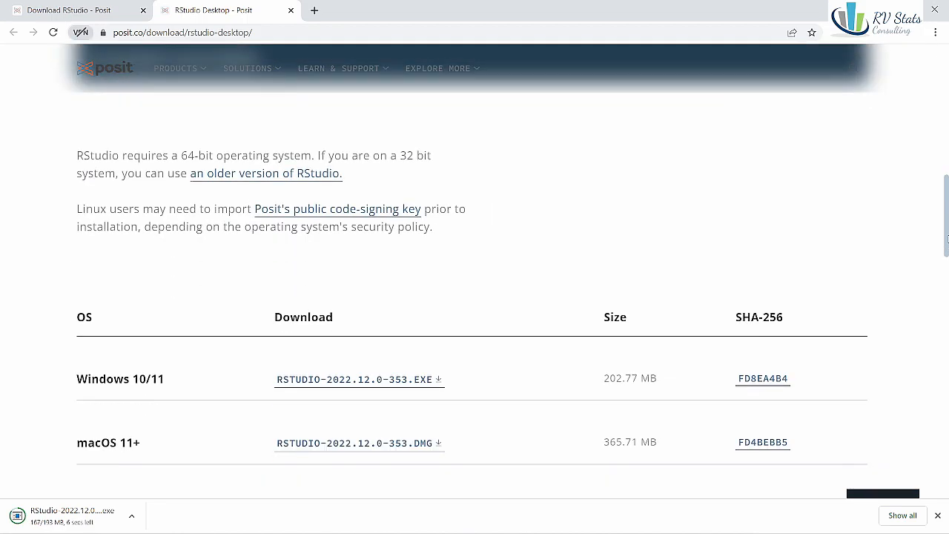
scroll("down", 3)
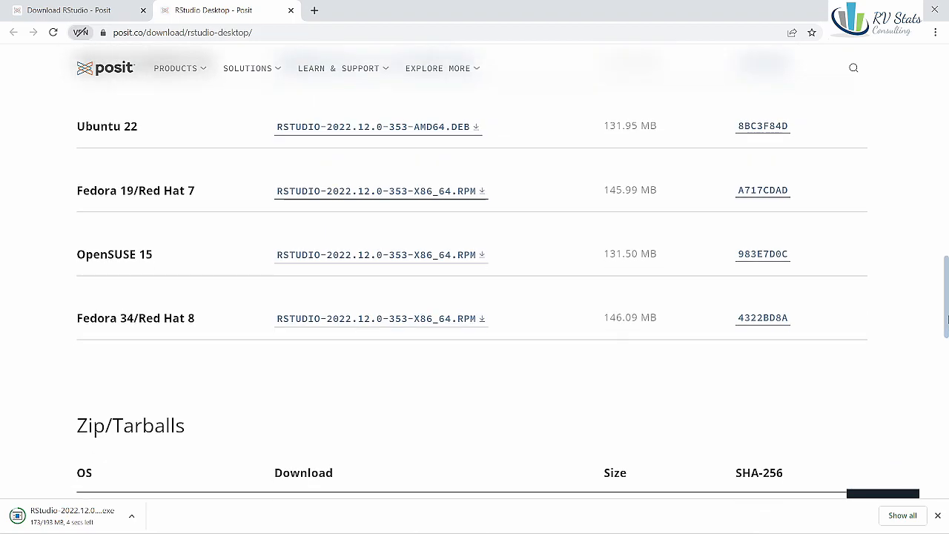
scroll("down", 3)
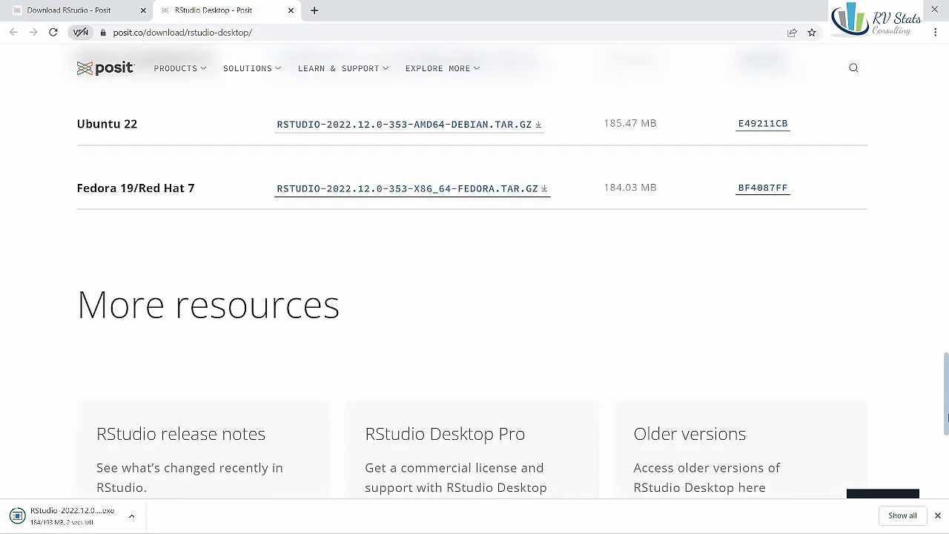
scroll("up", 3)
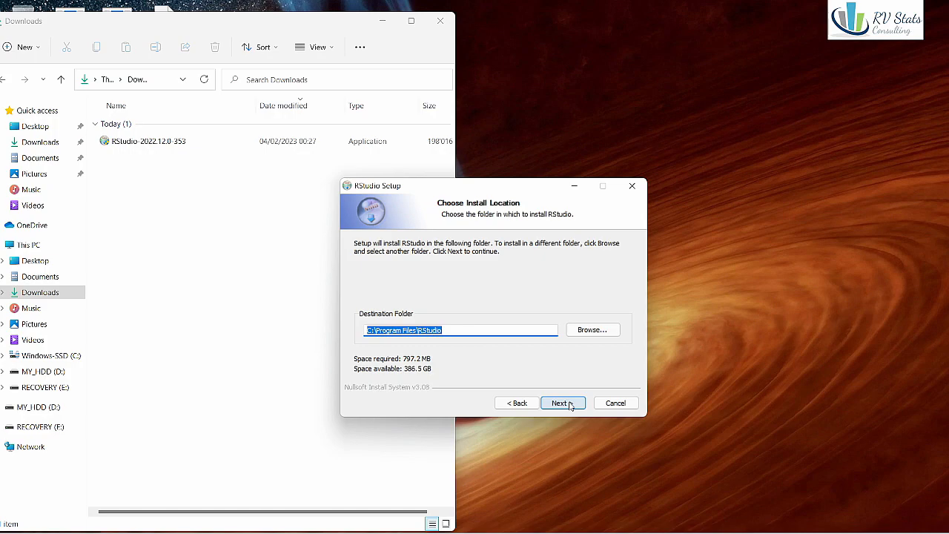
Step: Install to C:\Program Files\RStudio with the default Start Menu folder
left_click(561, 403)
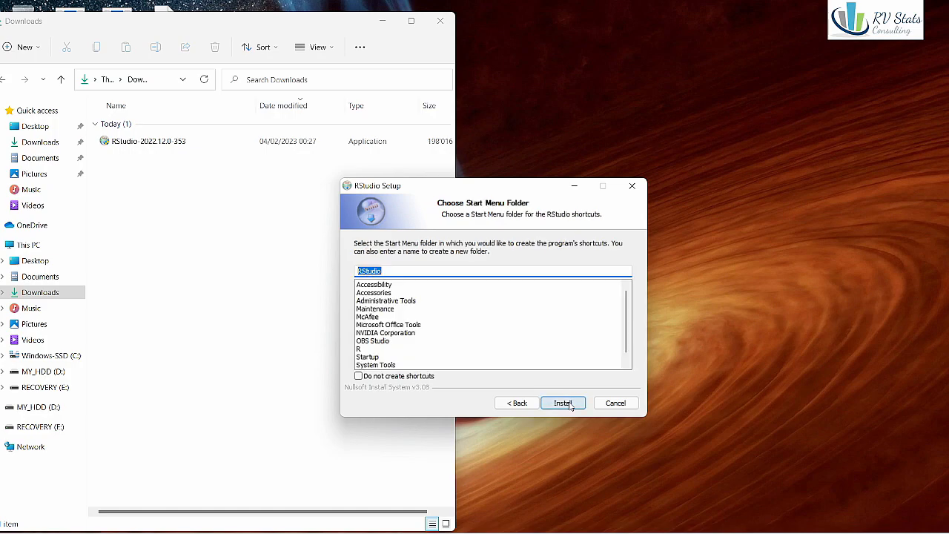
left_click(562, 403)
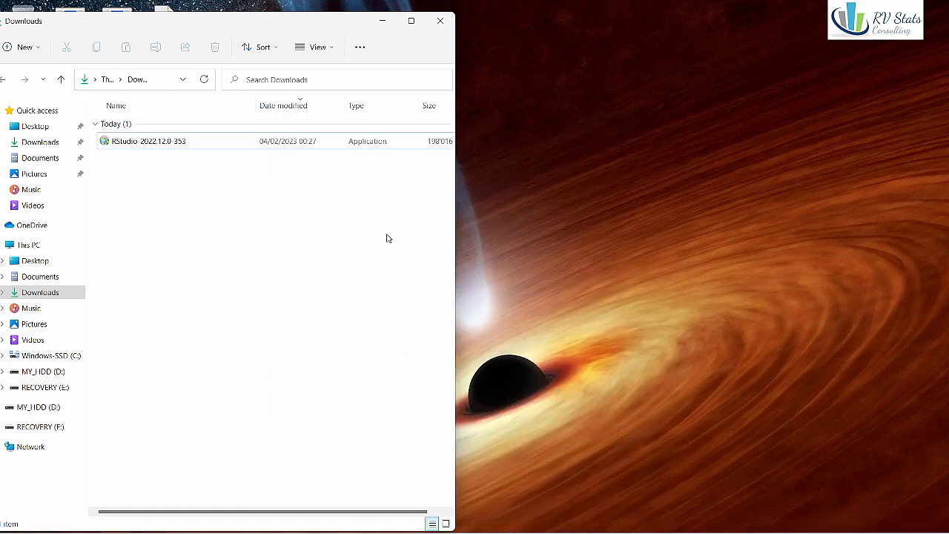
Step: Launch RStudio from its shortcut using the default 64-bit R 4.2.2
double_click(148, 141)
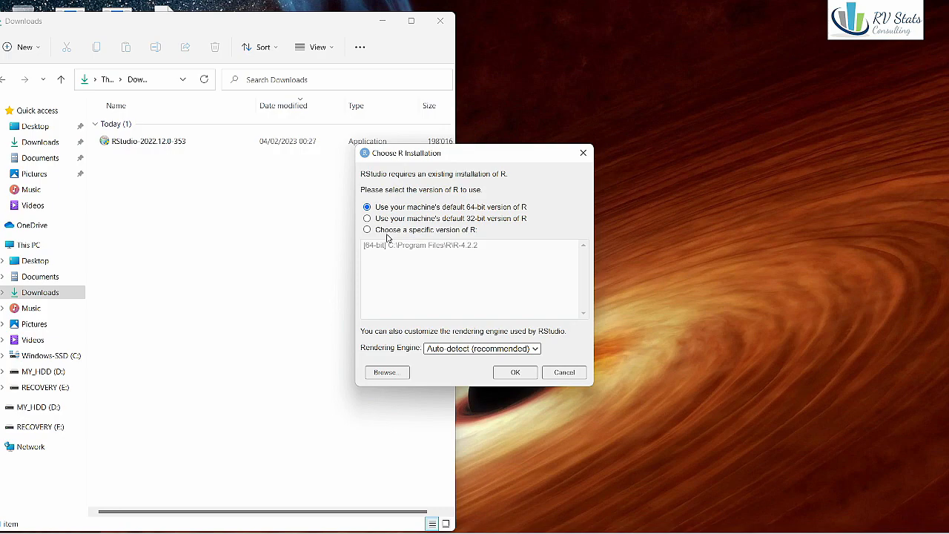
mouse_move(489, 295)
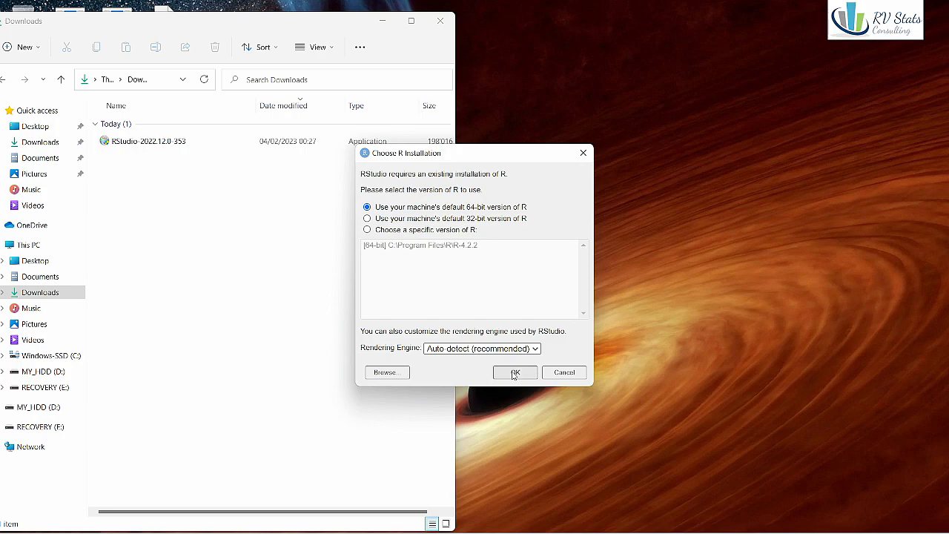
left_click(514, 372)
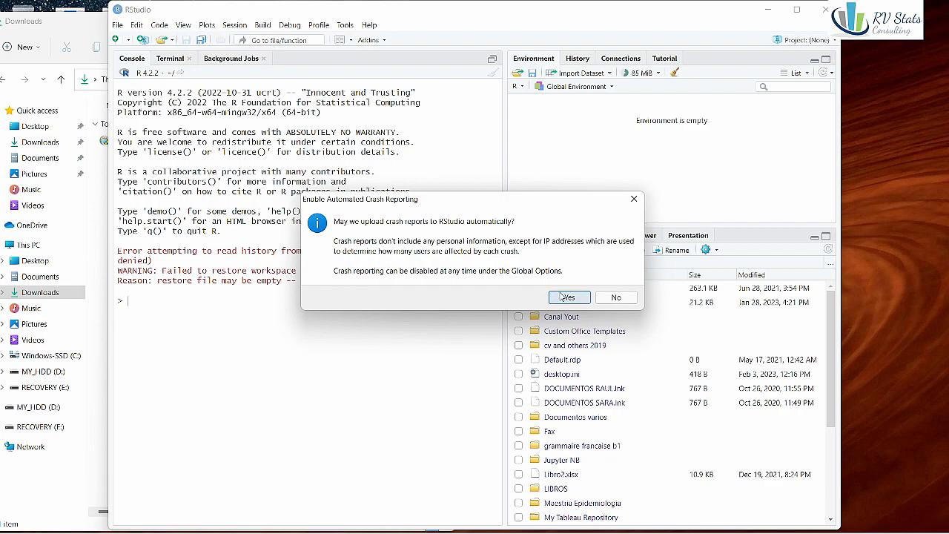
mouse_move(561, 298)
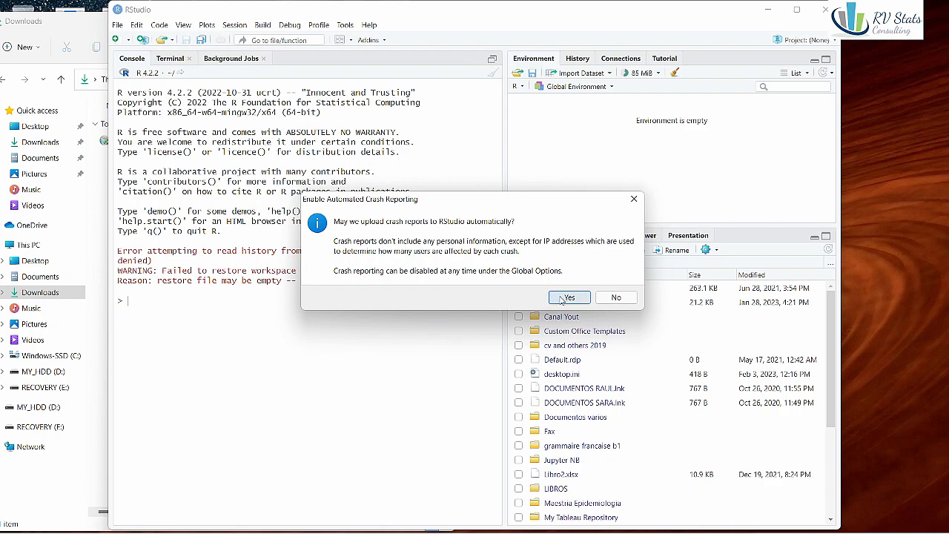
Step: Accept automated crash reporting in RStudio
left_click(569, 297)
type("'hello")
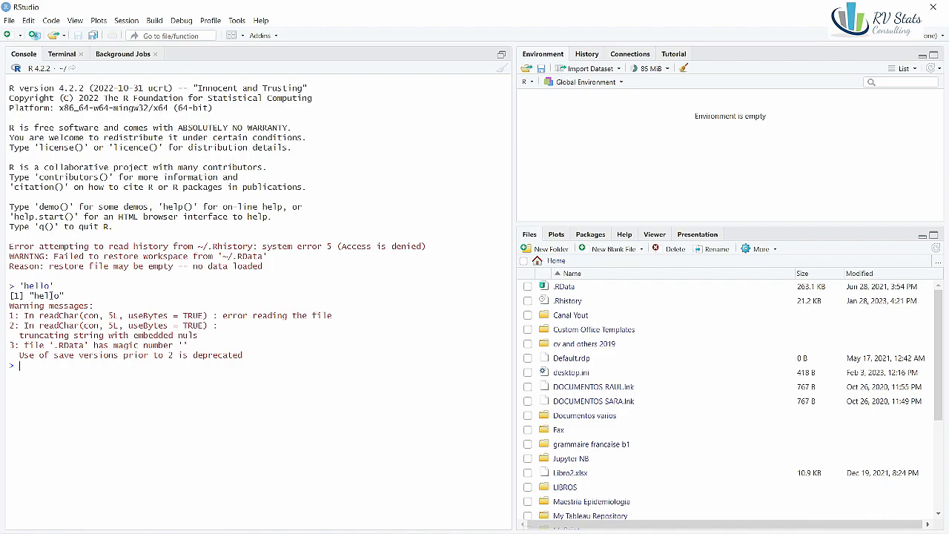
Step: Run print('hello') in the Console, then switch to the Plots pane
type("print('hello")
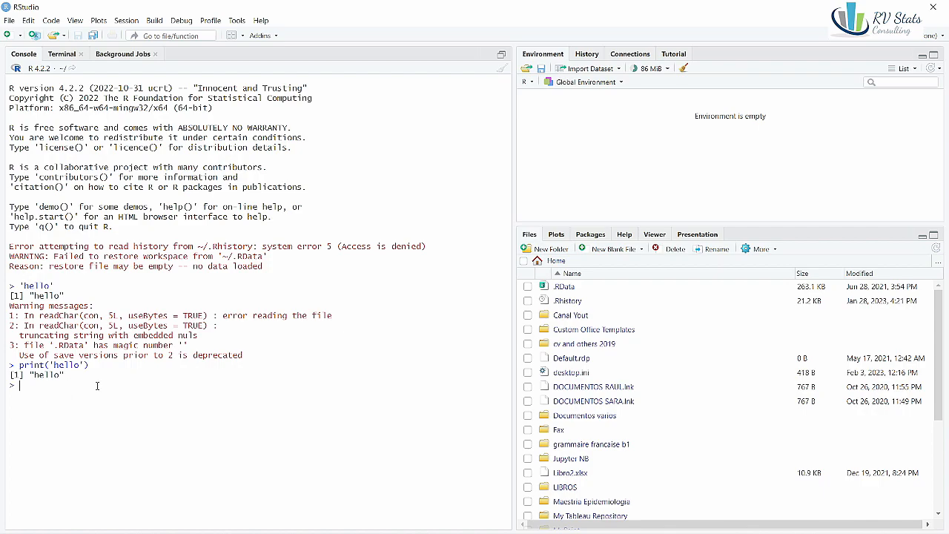
left_click(556, 233)
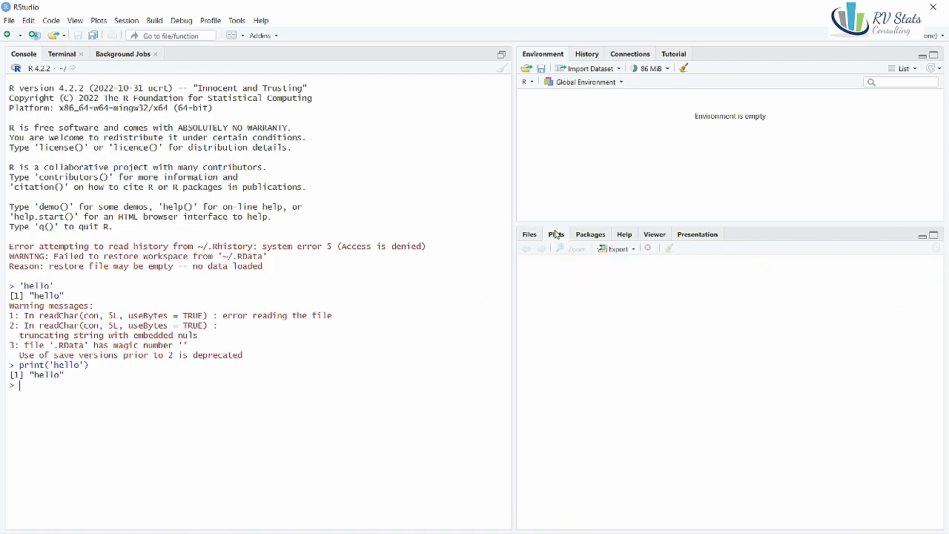